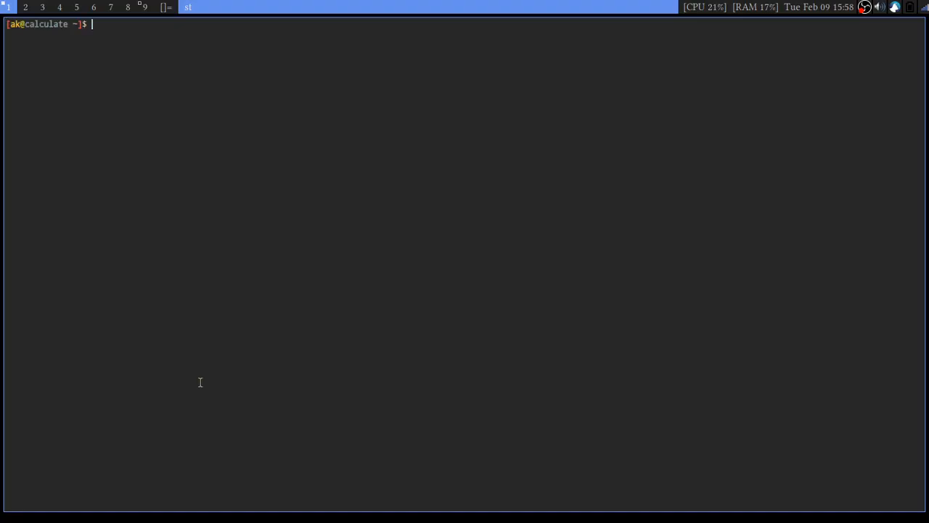
{"action": "mouse_move", "coordinate": [133, 295]}
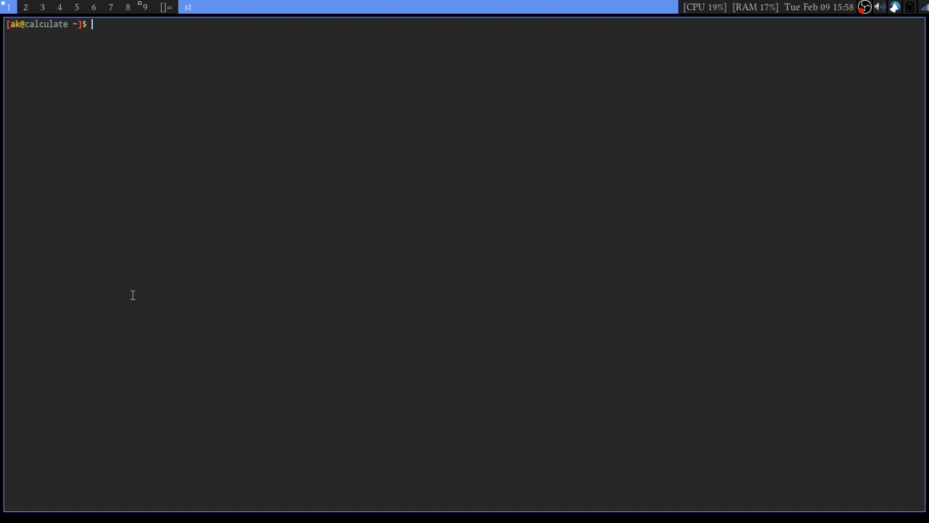
Change into the ~/Downloads folder
{"action": "type", "text": "cd"}
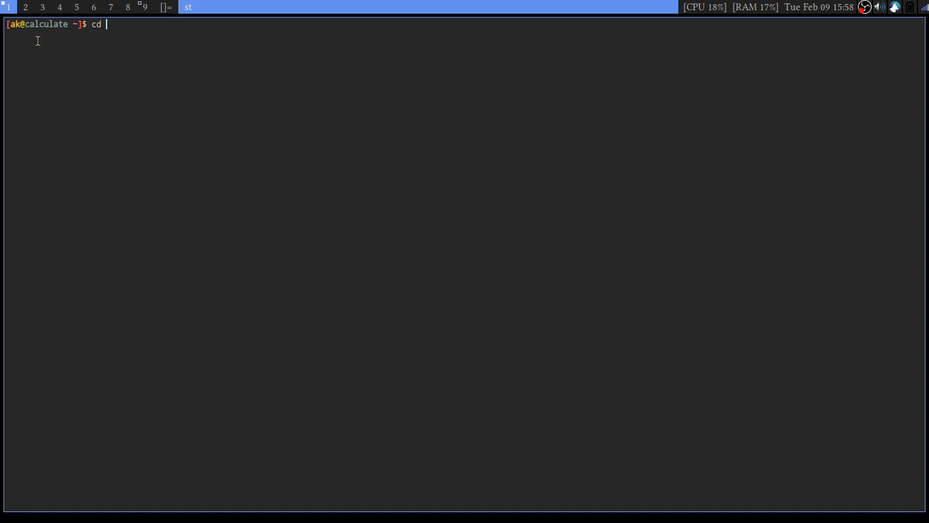
{"action": "type", "text": "~/D"}
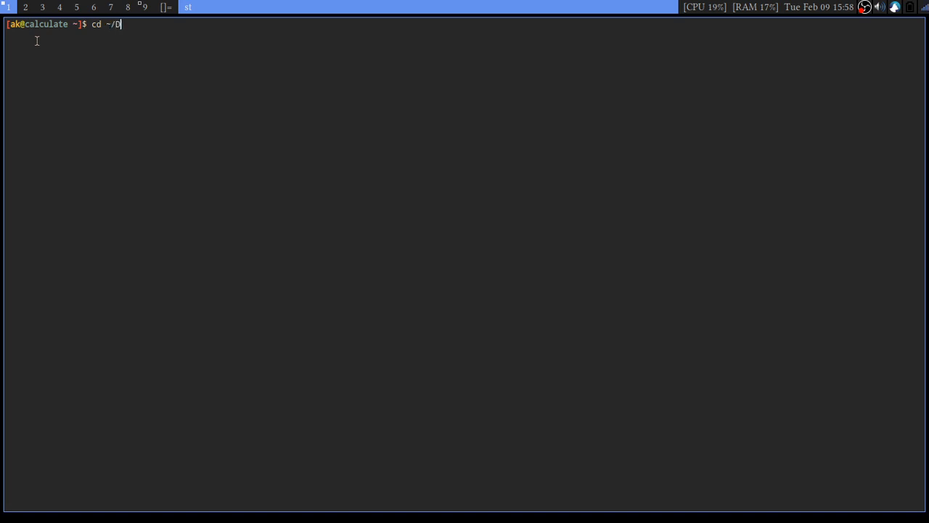
{"action": "key", "text": "Return"}
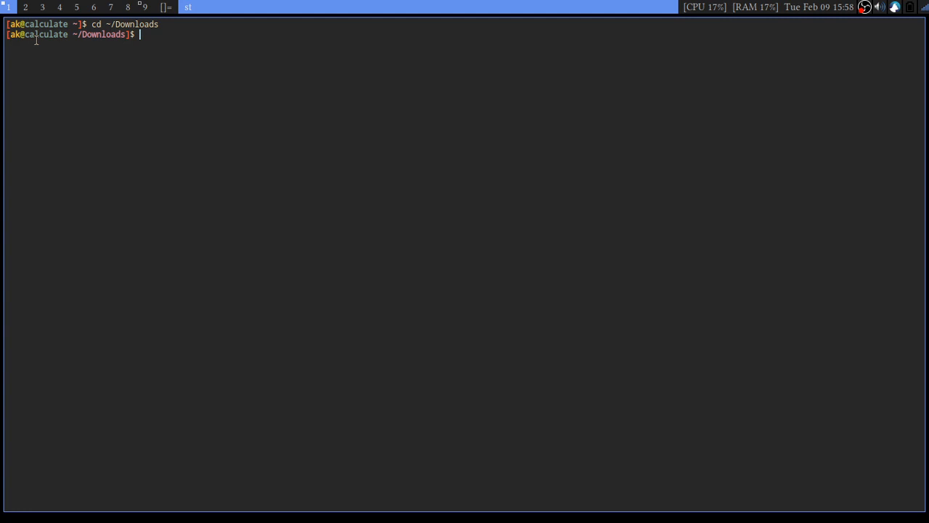
Make Visual_Studio_Code-x86_64.AppImage executable with chmod +x
{"action": "type", "text": "."}
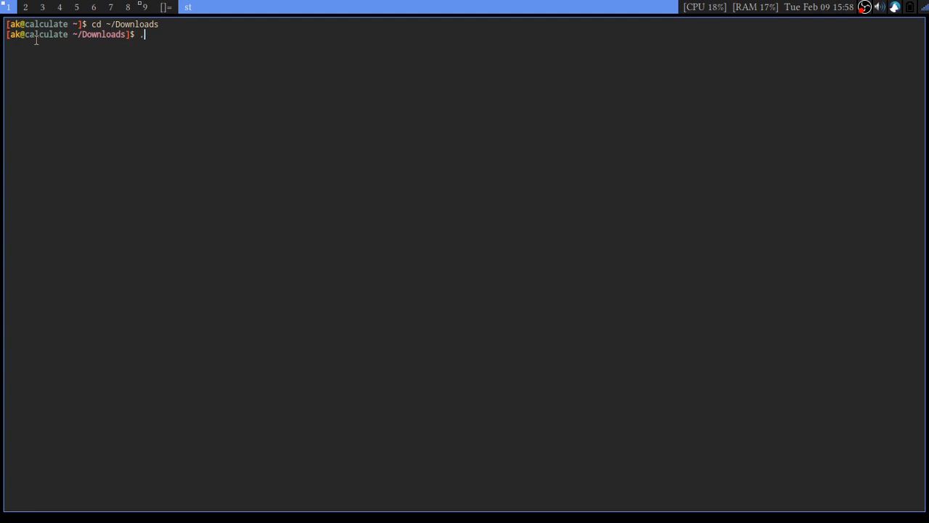
{"action": "type", "text": "ch"}
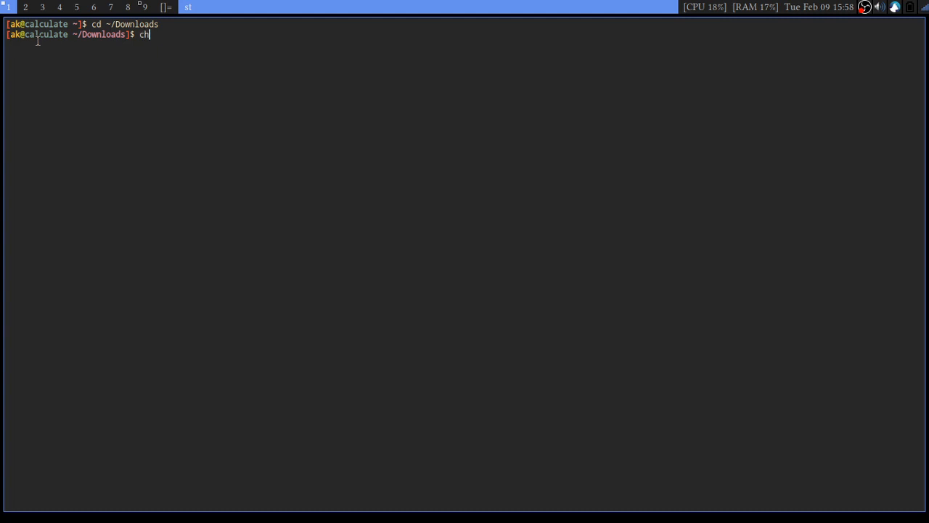
{"action": "type", "text": "mod +x"}
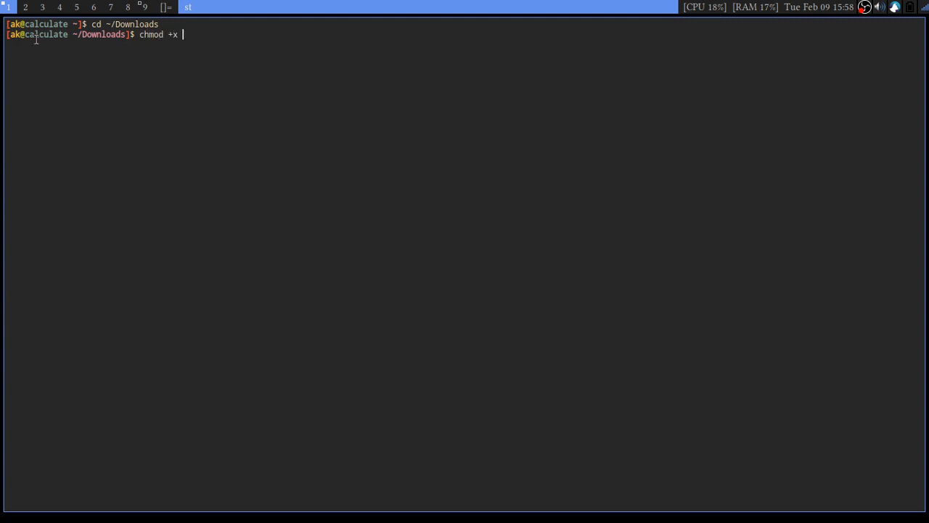
{"action": "type", "text": "Visual_Studio_Code-x86_64.AppImage"}
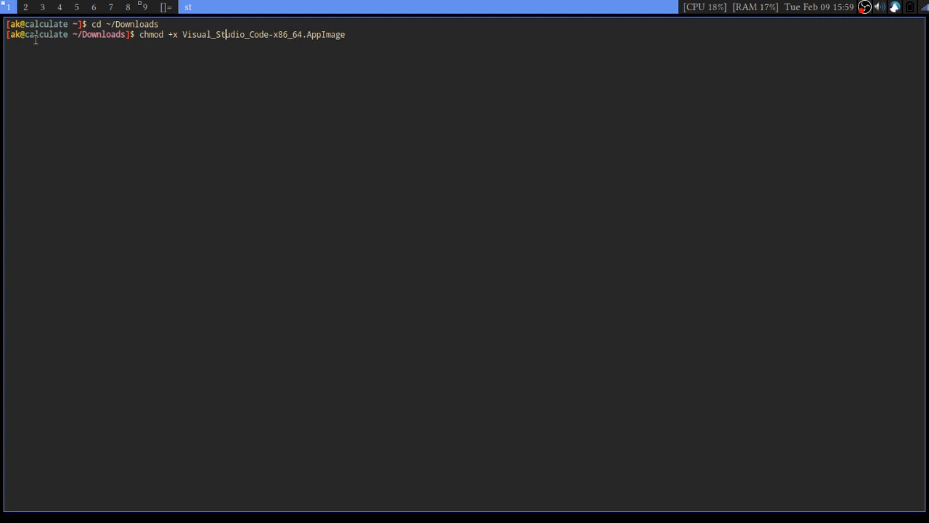
{"action": "key", "text": "Home"}
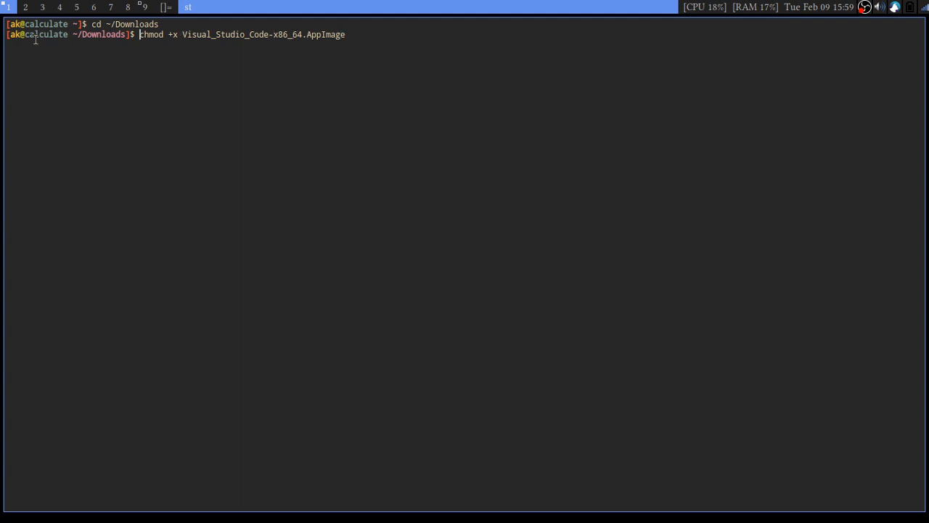
{"action": "key", "text": "Return"}
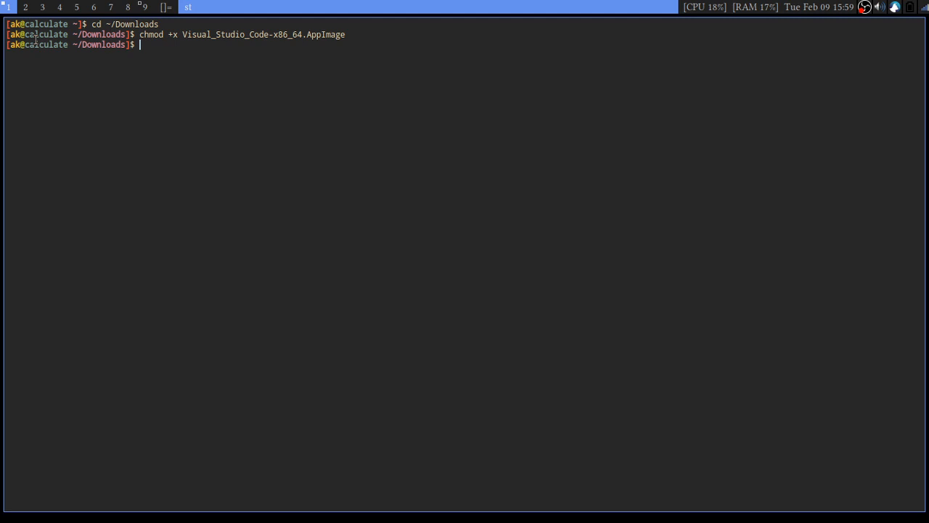
Become root with su and change into /usr/bin
{"action": "type", "text": "cd"}
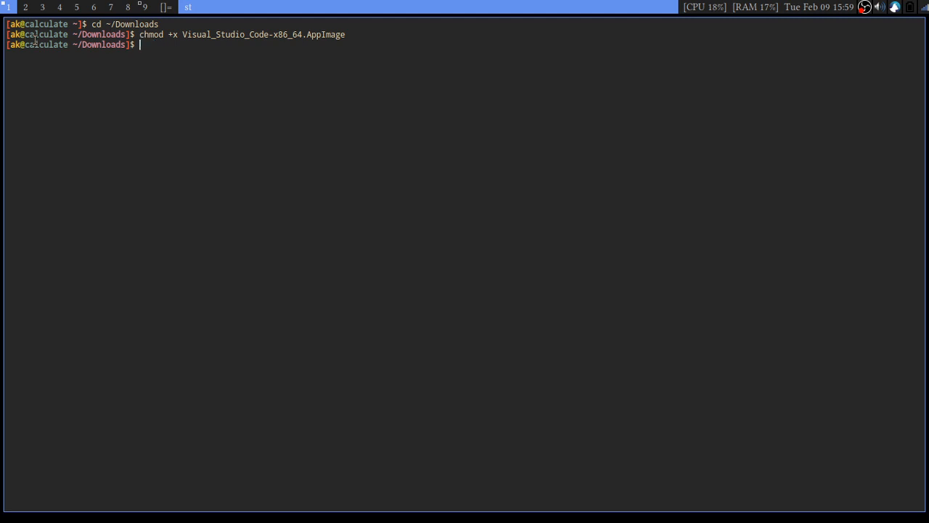
{"action": "type", "text": "su"}
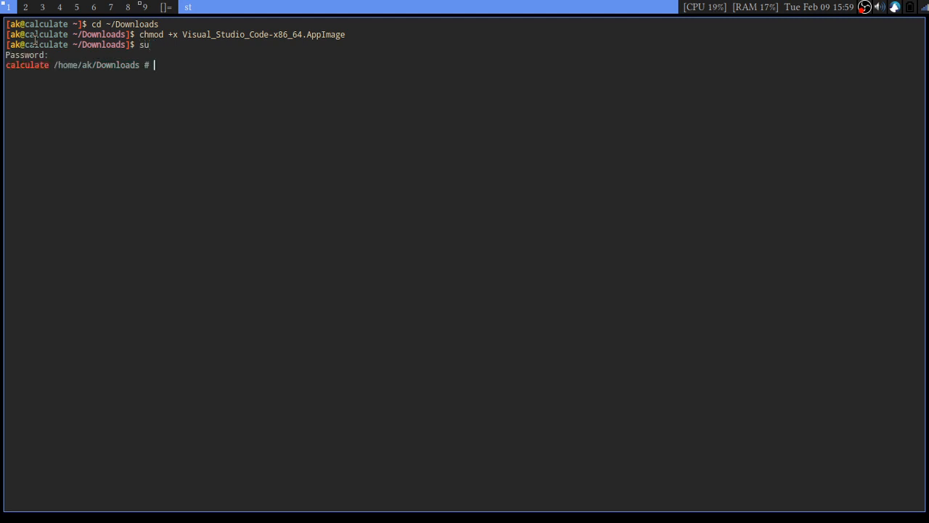
{"action": "type", "text": "cd /"}
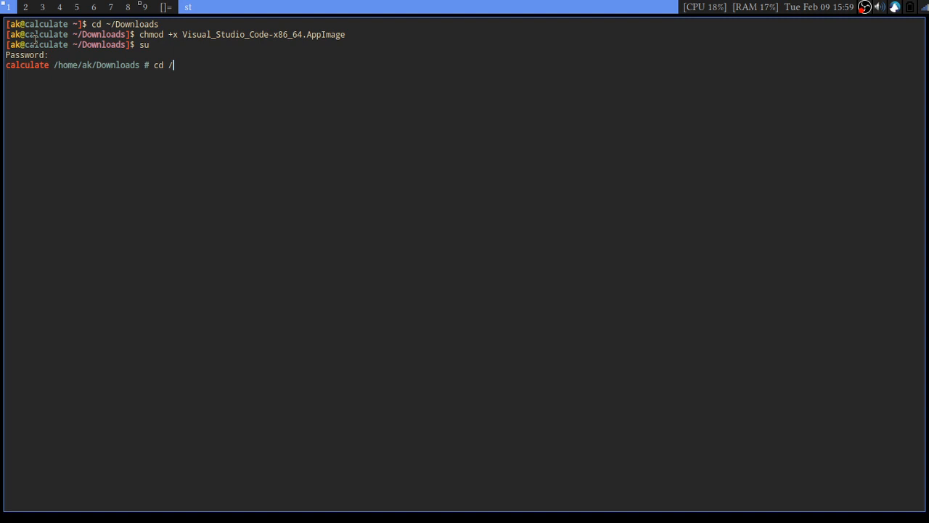
{"action": "type", "text": "usr/bin"}
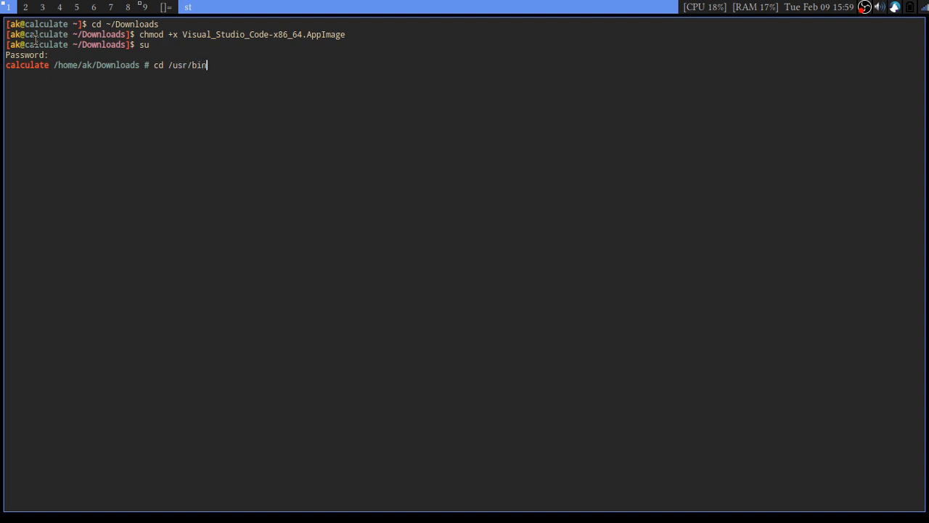
{"action": "key", "text": "Return"}
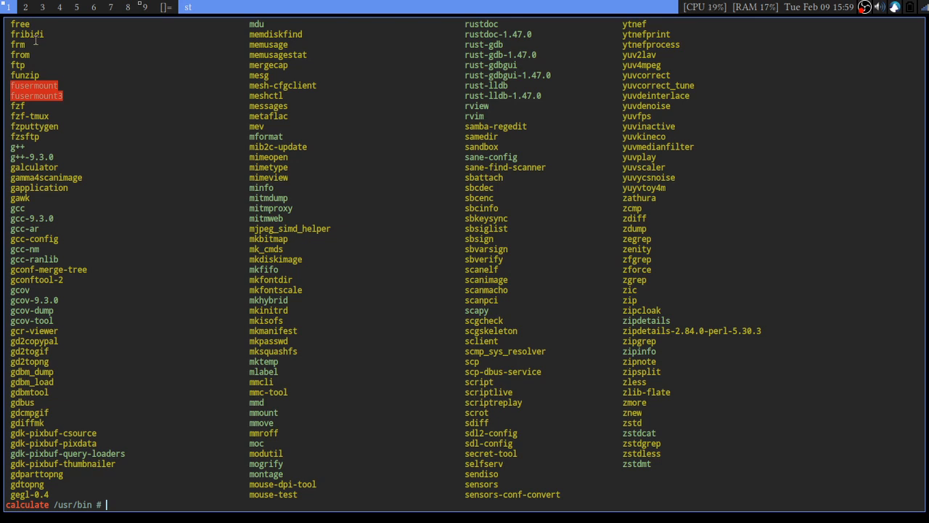
List /usr/bin and prepare a vim vs-code command to create the wrapper script
{"action": "type", "text": "vim"}
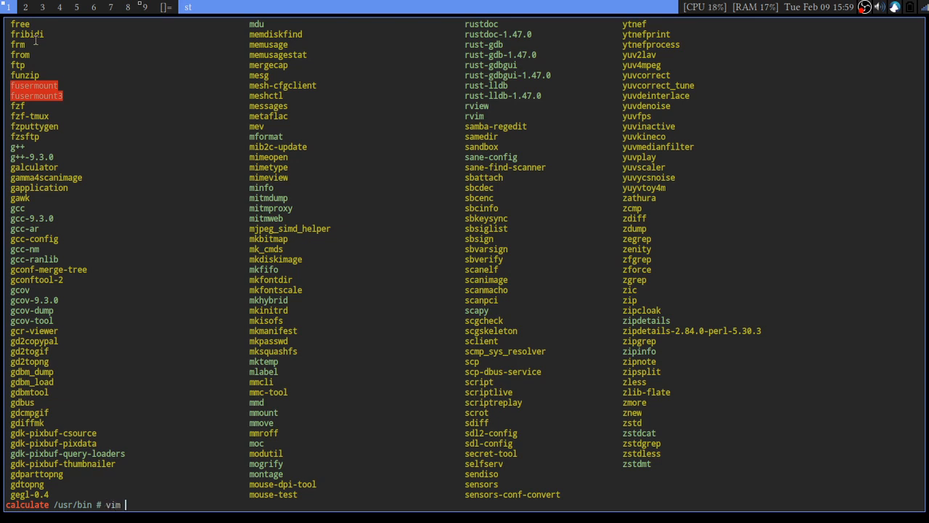
{"action": "type", "text": "v"}
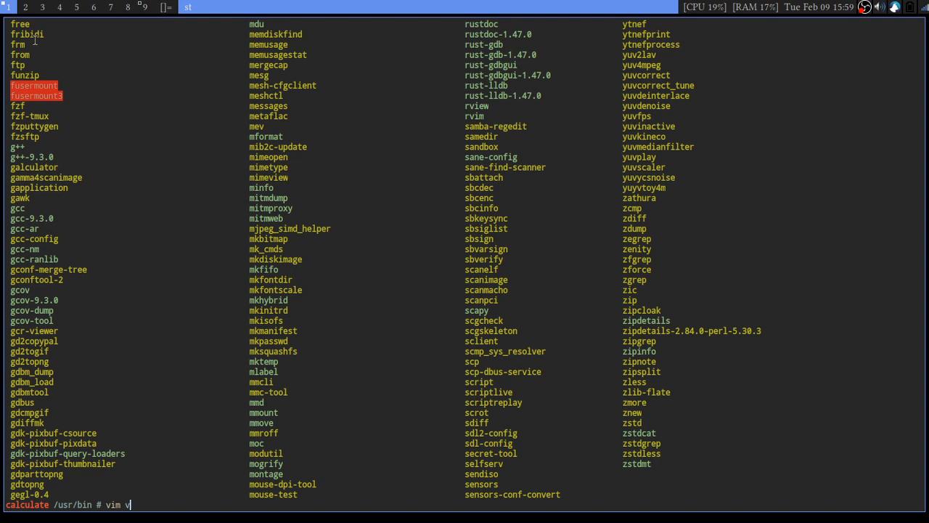
{"action": "type", "text": "s-co"}
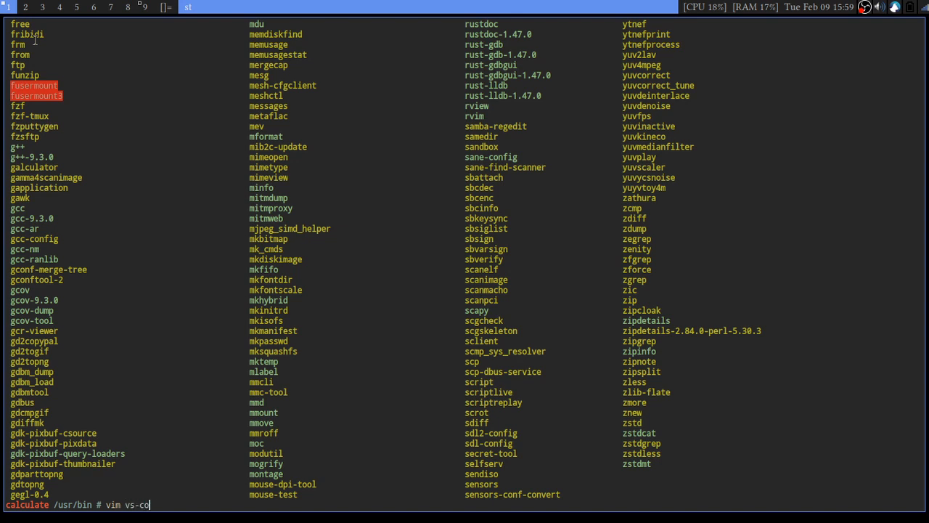
{"action": "type", "text": "de"}
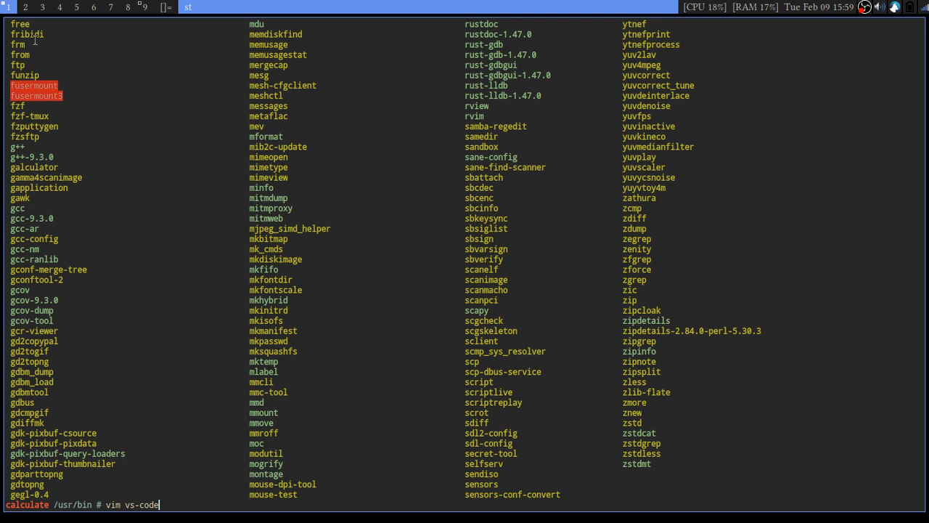
{"action": "key", "text": "Return"}
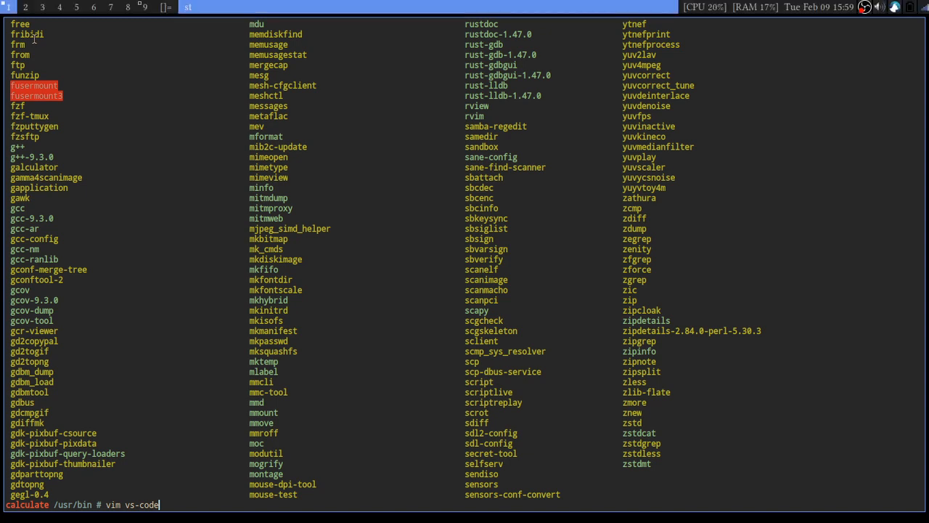
View the vs-code script in vim: bash shebang, cd into Downloads, AppImage launch line
{"action": "key", "text": "Return"}
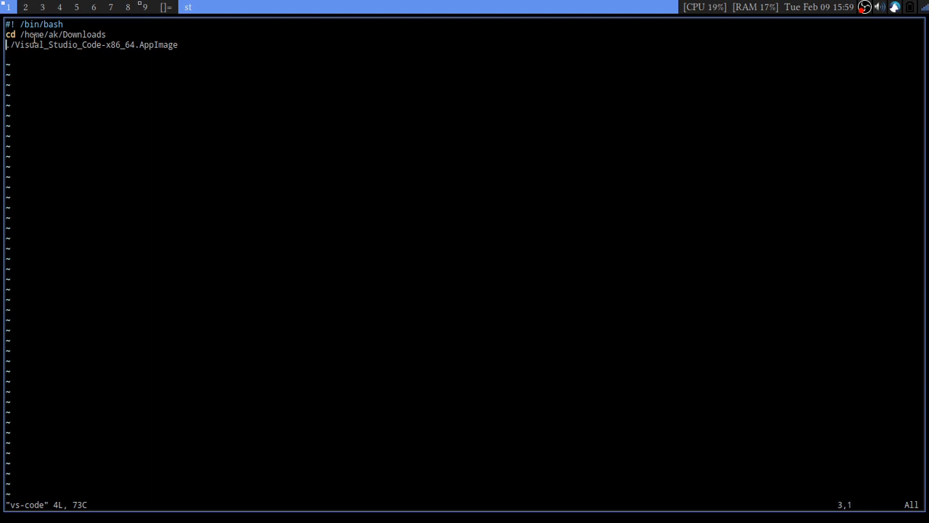
{"action": "key", "text": "gg"}
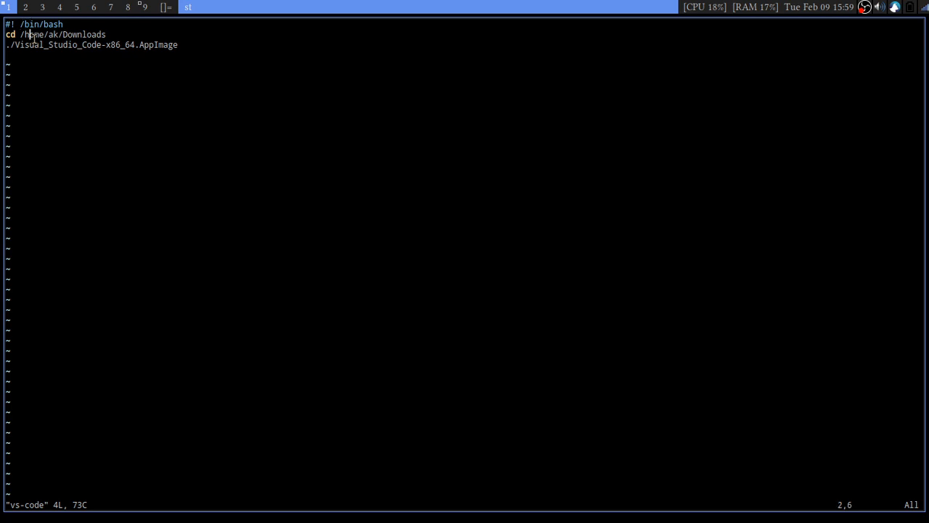
{"action": "key", "text": "Left"}
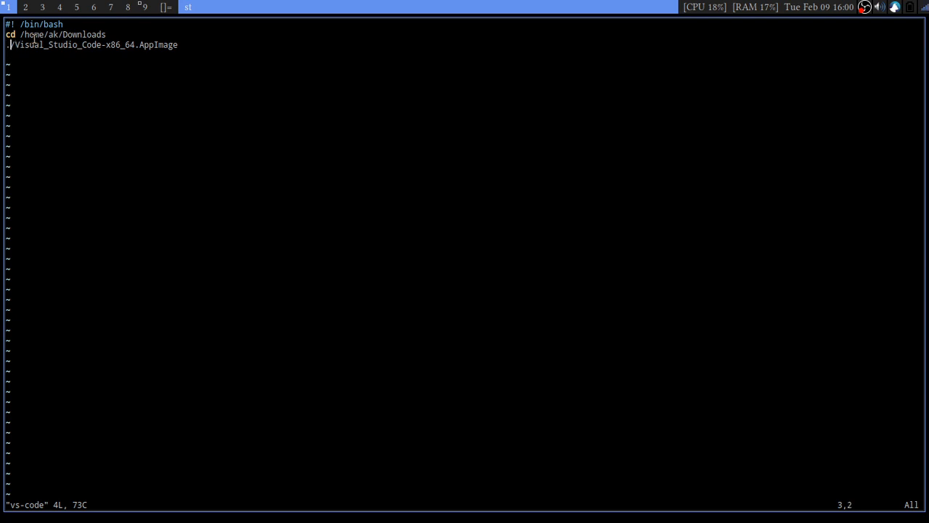
{"action": "key", "text": "l"}
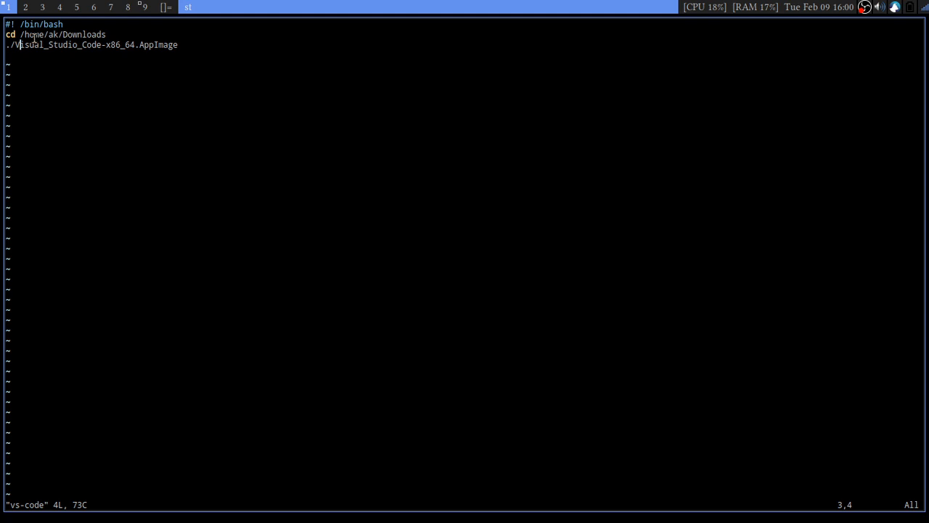
Quit vim and make /usr/bin/vs-code executable with chmod +x
{"action": "type", "text": ":q"}
{"action": "type", "text": "vim vs-code"}
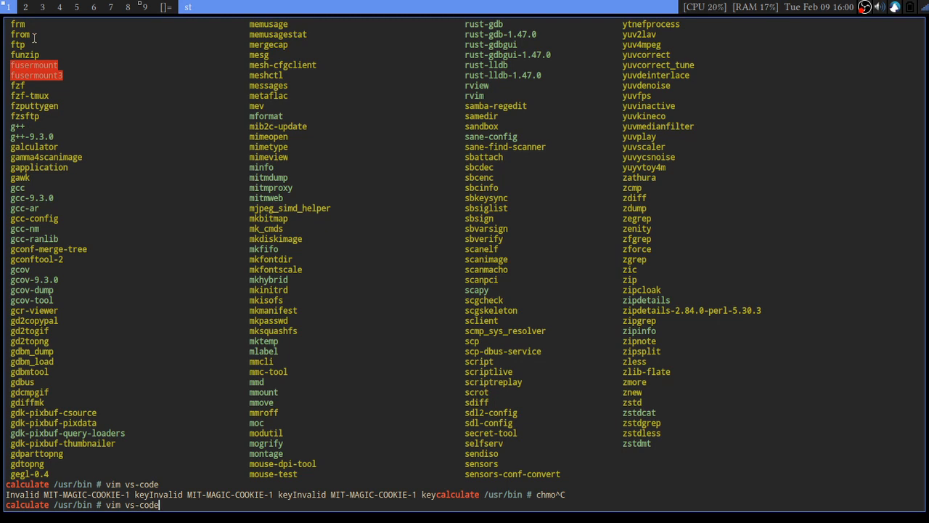
{"action": "type", "text": "chmod"}
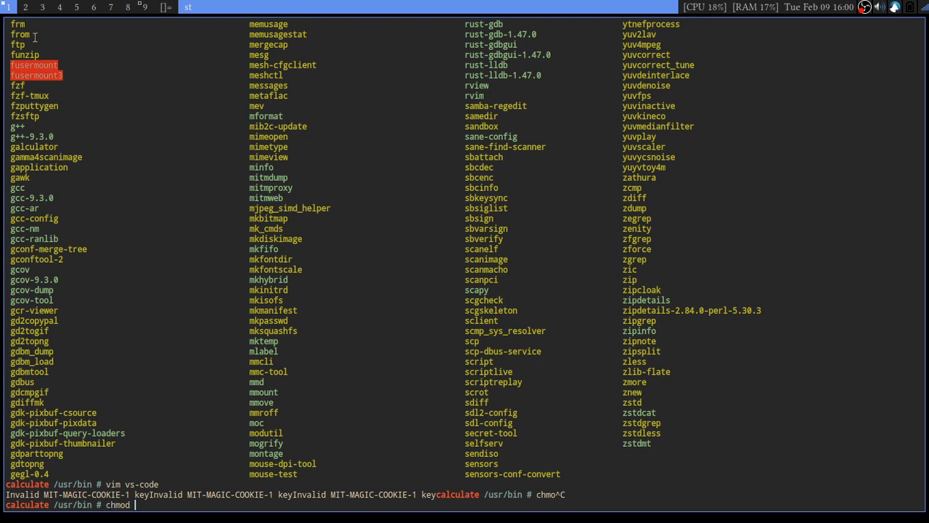
{"action": "type", "text": "+x"}
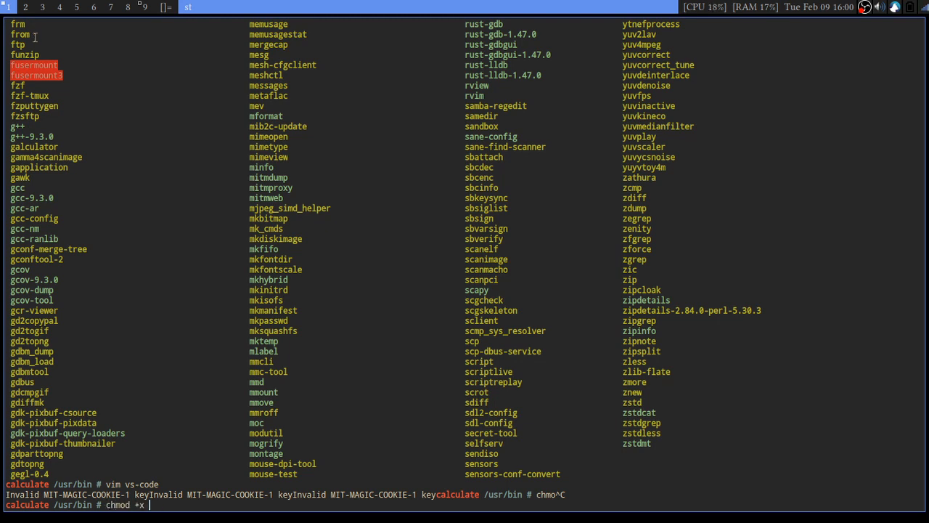
{"action": "type", "text": "vs-code"}
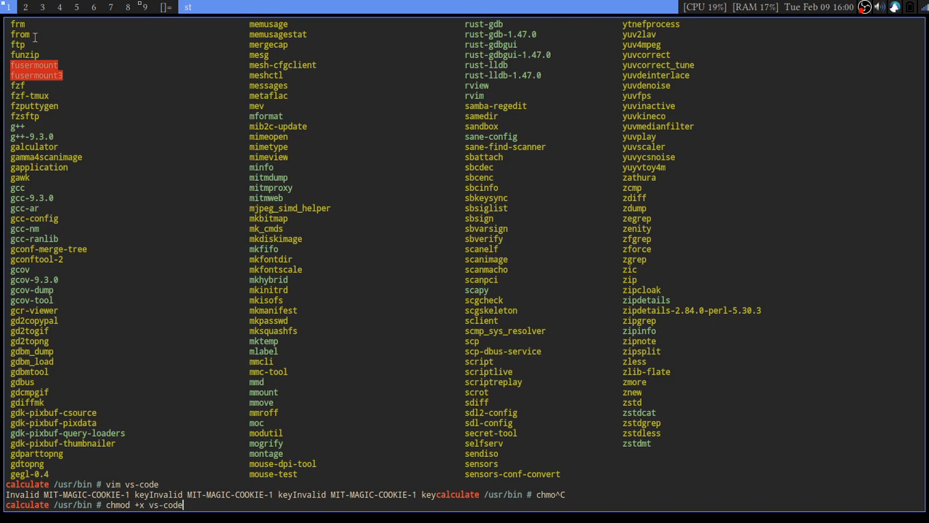
{"action": "key", "text": "Return"}
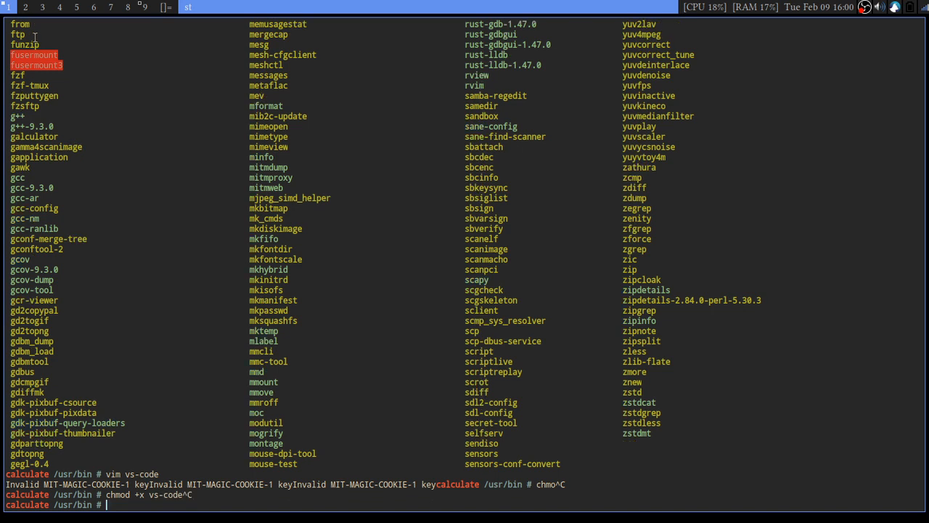